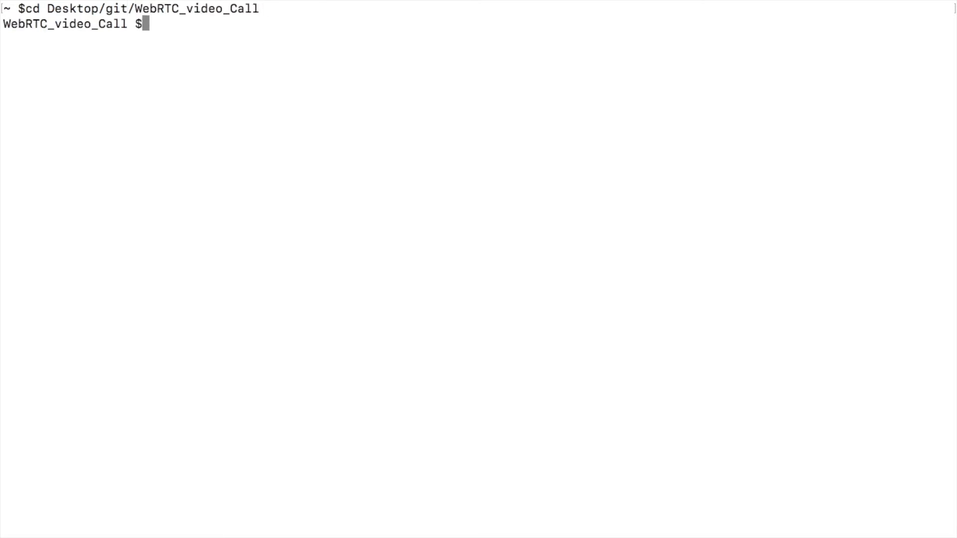
# - Launch the video call app server with node server.js
pyautogui.write('node server.js')
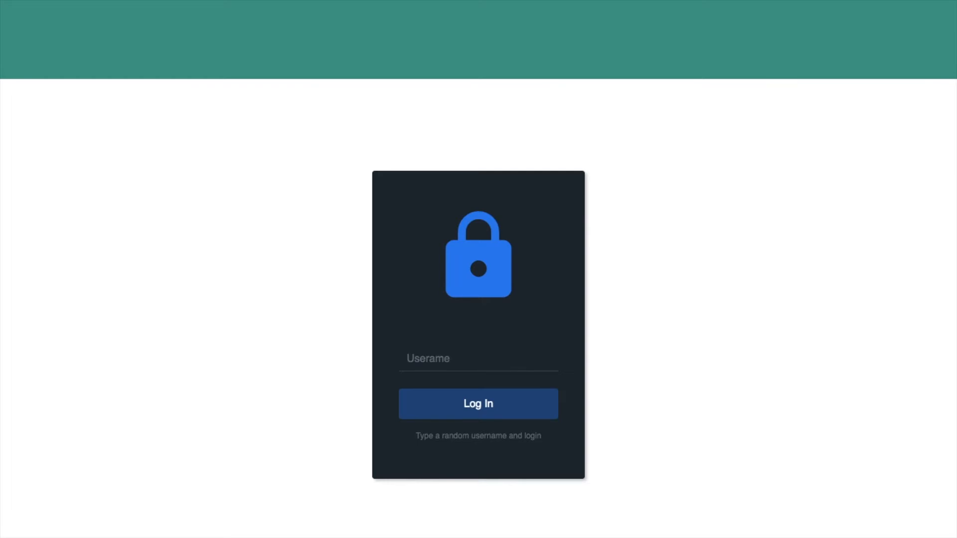
pyautogui.moveTo(370, 268)
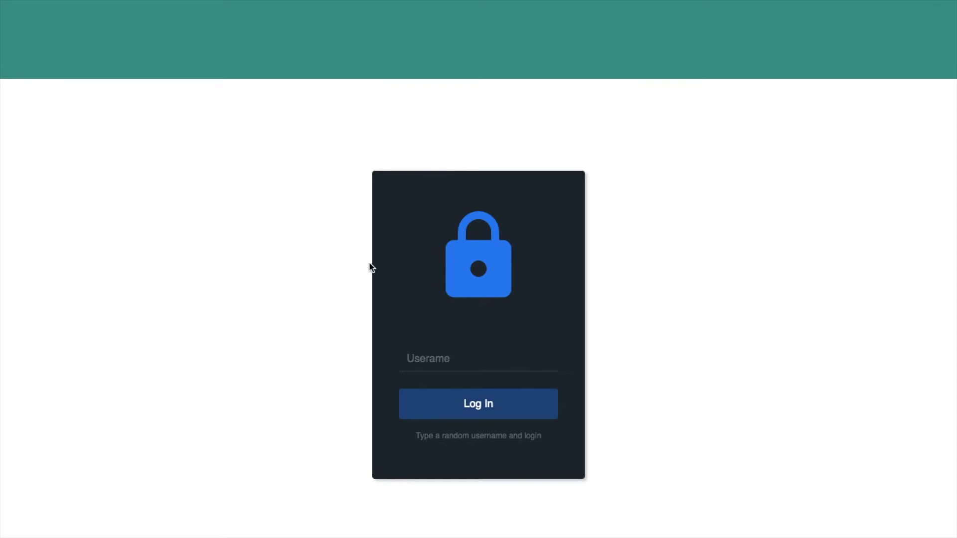
# - Log in as testuser1, then as testuser2 in the second window
pyautogui.write('testuser1')
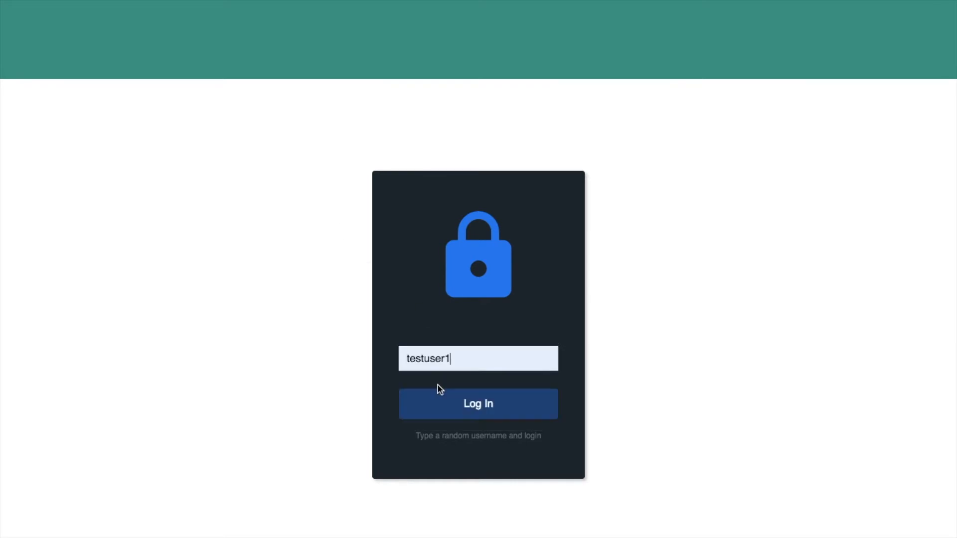
pyautogui.click(478, 403)
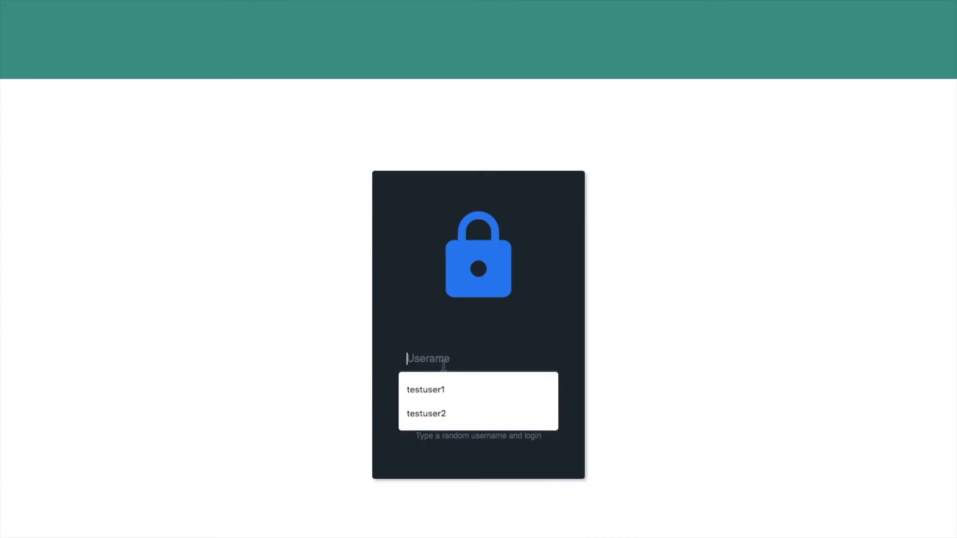
pyautogui.click(426, 413)
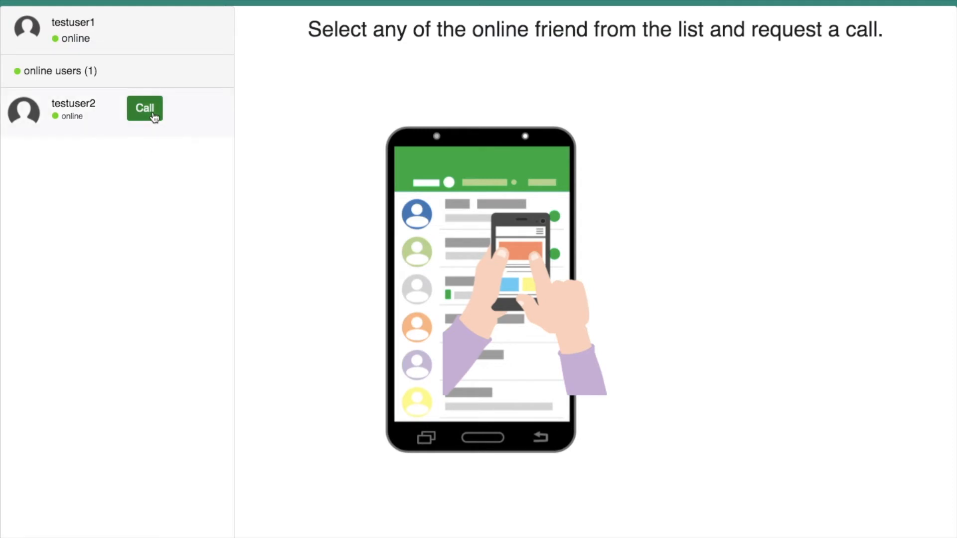
# - Call testuser2 from testuser1 and accept the chat request as testuser2
pyautogui.click(145, 108)
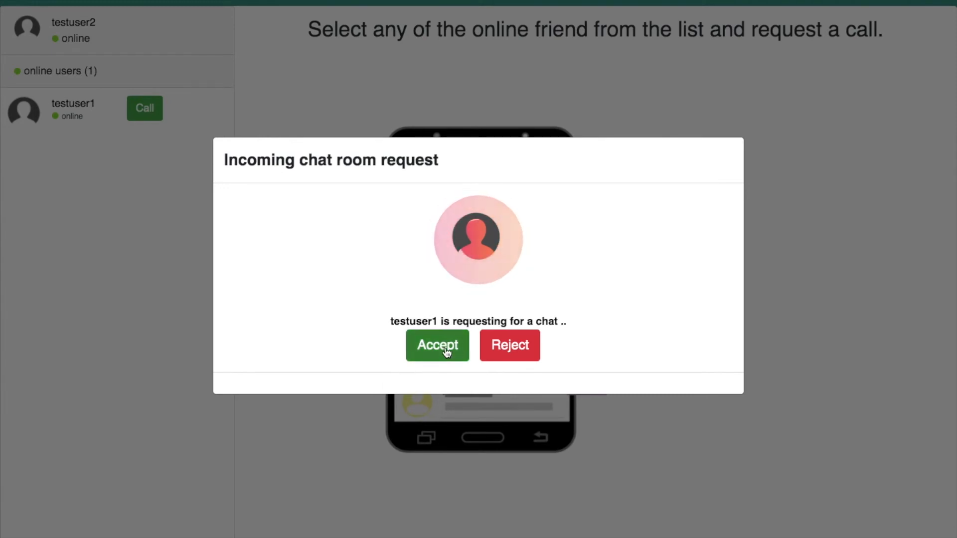
pyautogui.click(437, 345)
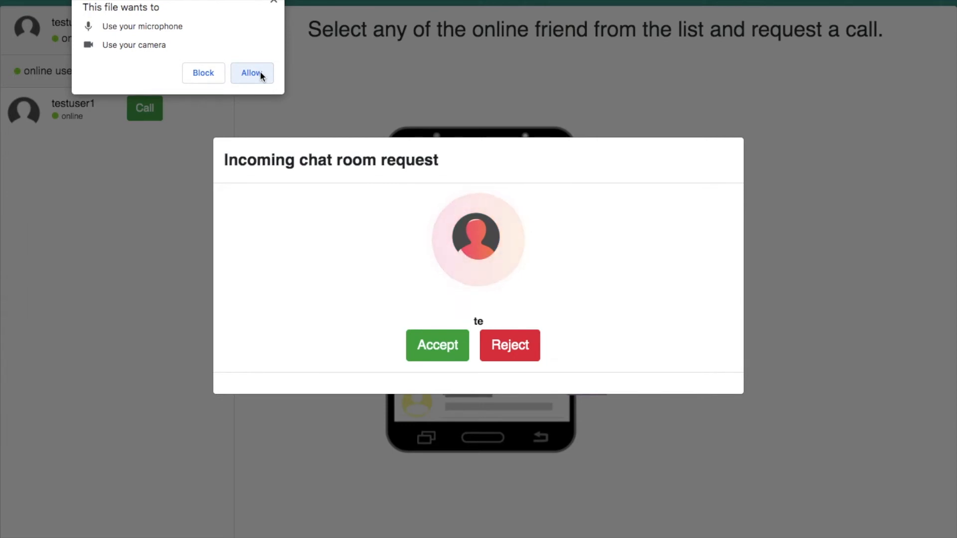
# - Allow camera and microphone, then exchange 'hello', 'how are you ?' and 'i am good'
pyautogui.click(437, 344)
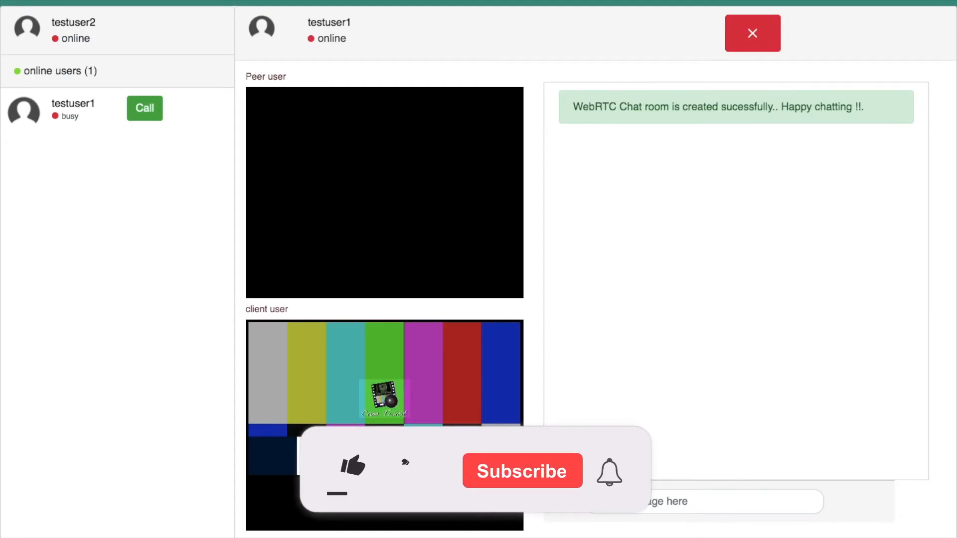
pyautogui.click(352, 467)
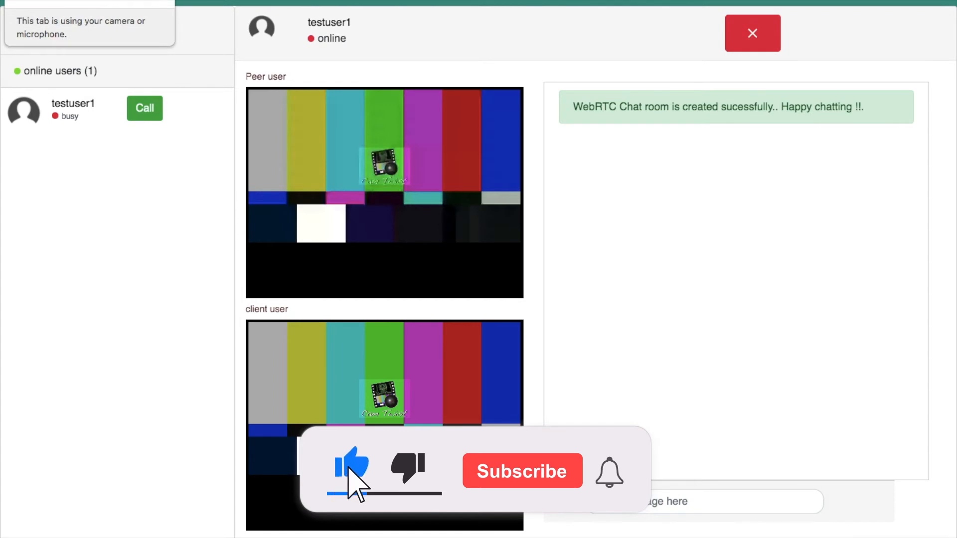
pyautogui.click(521, 470)
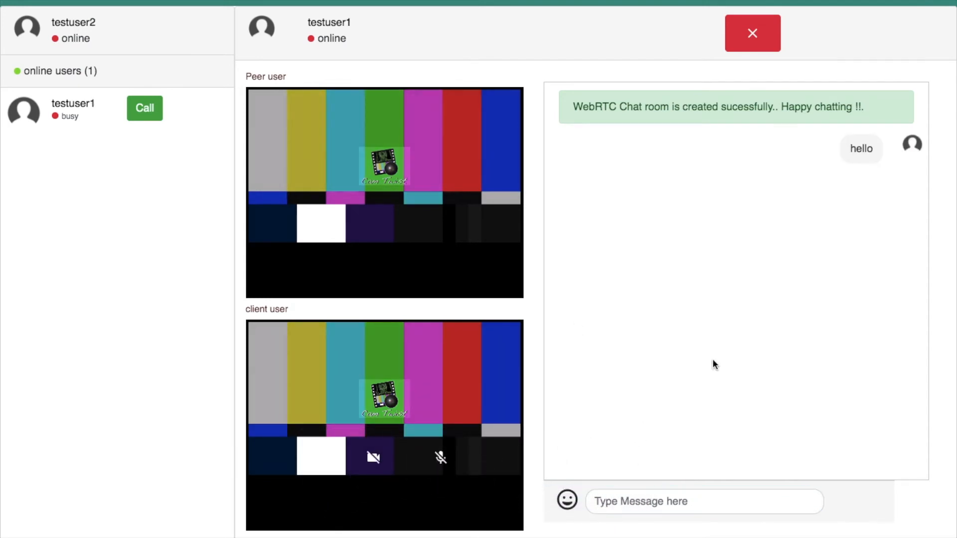
pyautogui.write('hell')
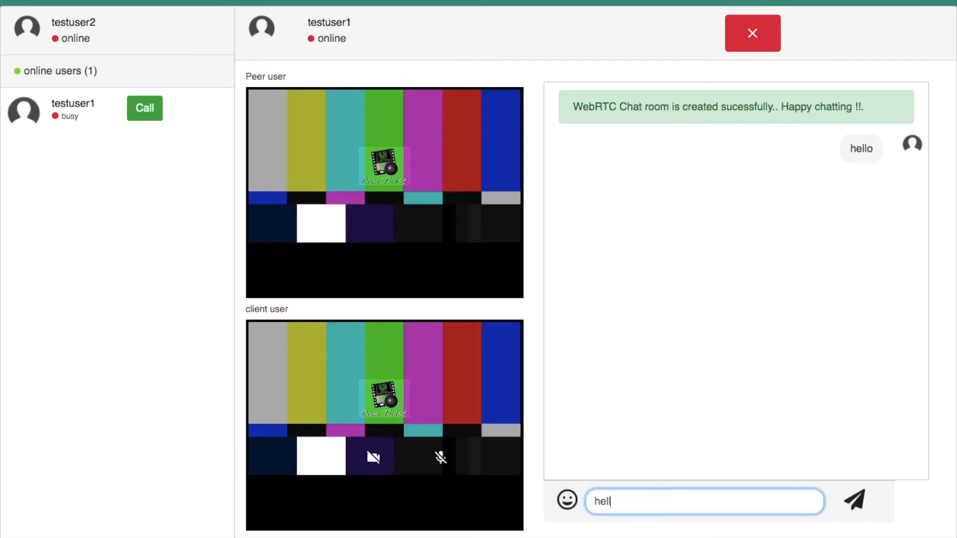
pyautogui.click(853, 500)
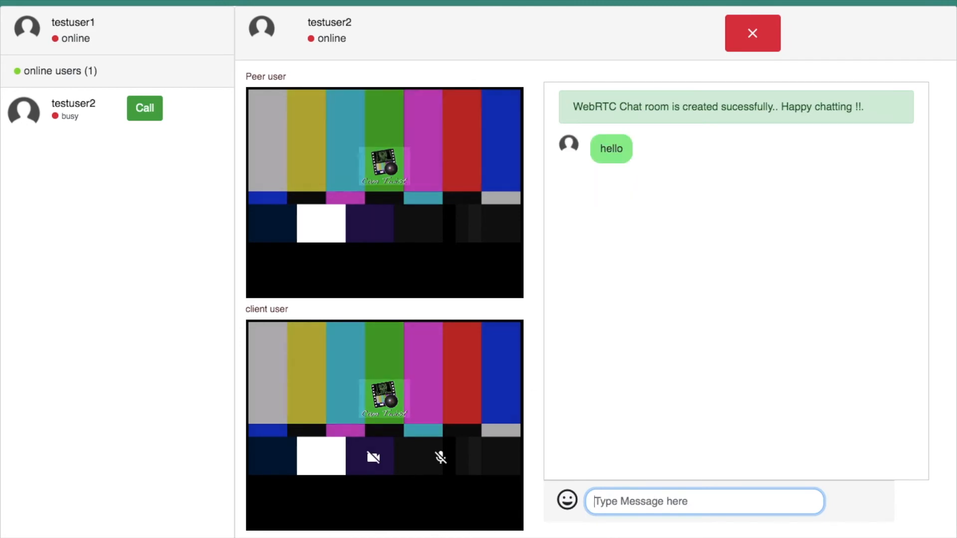
pyautogui.write('hd')
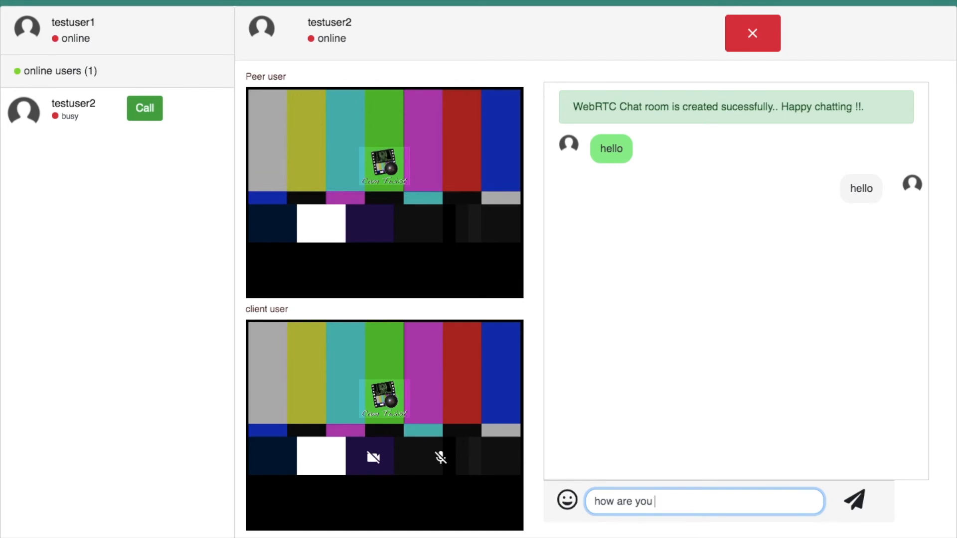
pyautogui.click(853, 501)
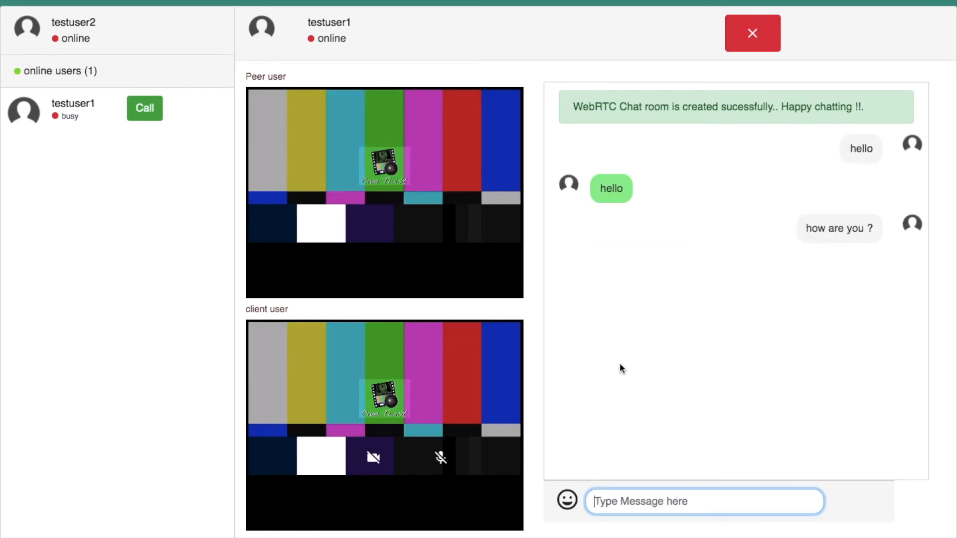
pyautogui.write('i am')
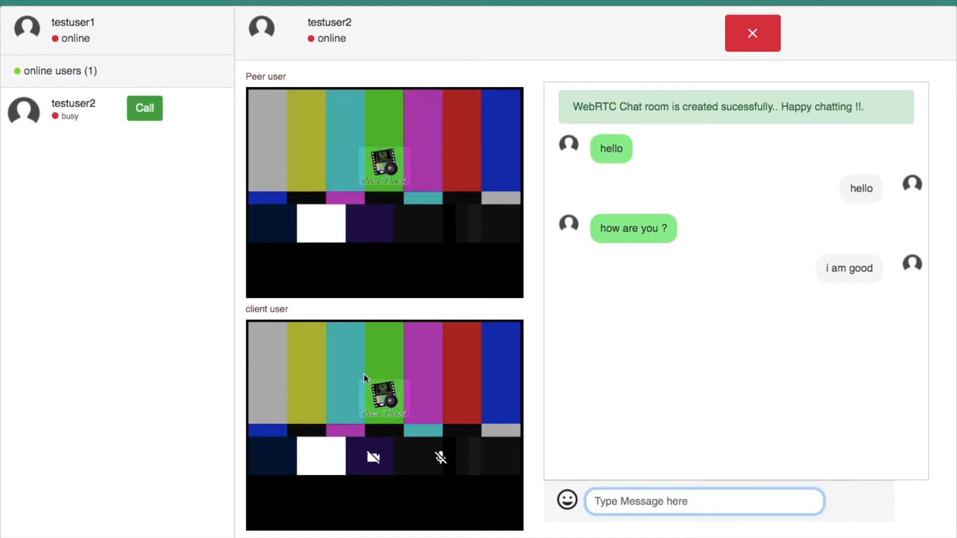
pyautogui.click(372, 457)
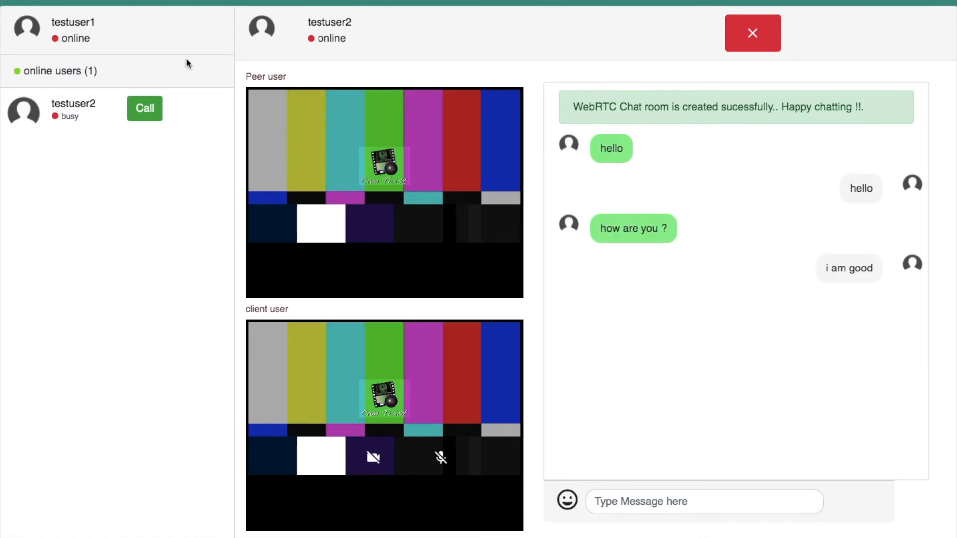
# - Send 'ok . i am leaving now' and close the chat room to end the call
pyautogui.write('ok .')
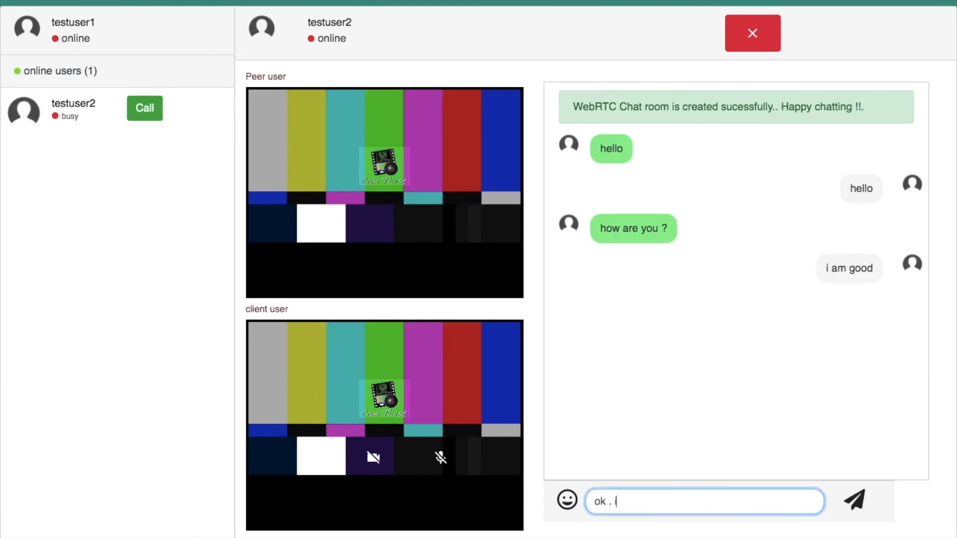
pyautogui.write('i am lea')
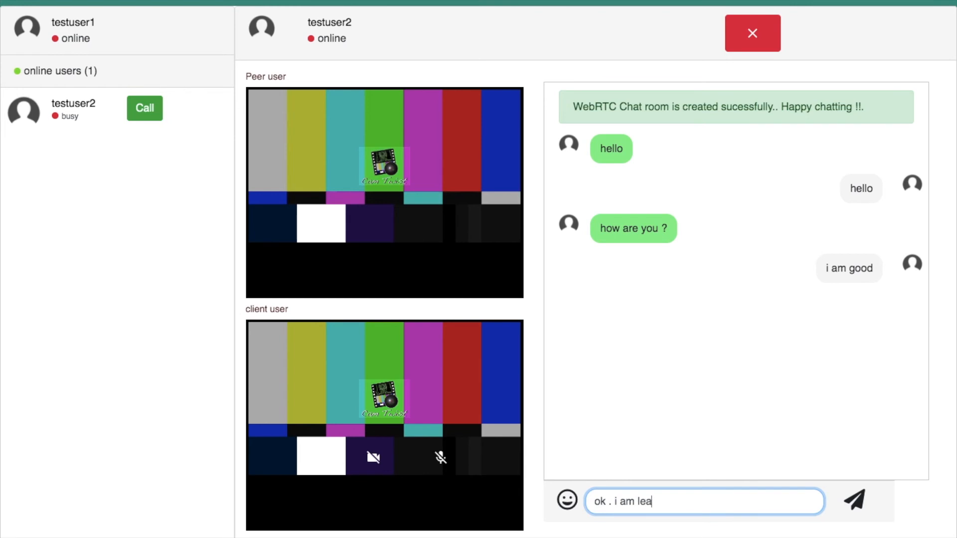
pyautogui.click(853, 501)
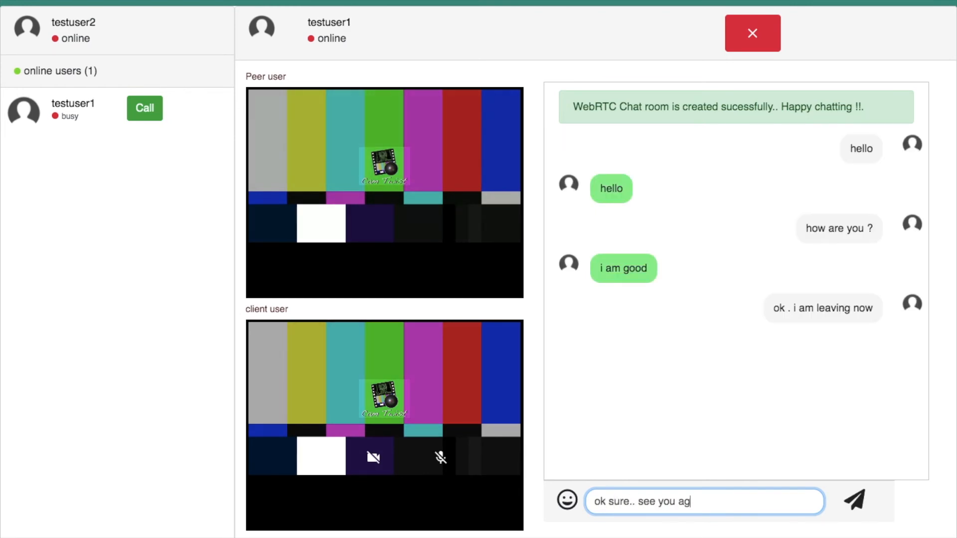
pyautogui.click(752, 33)
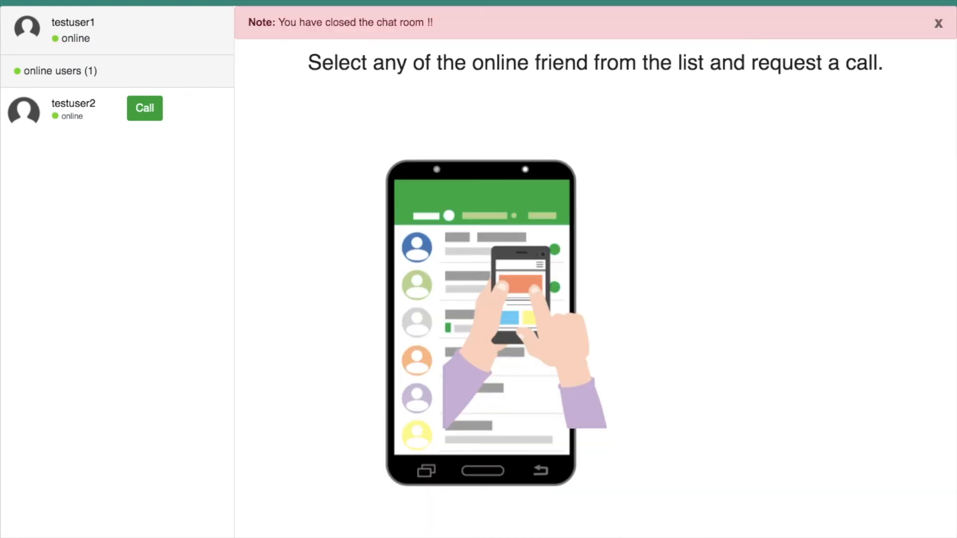
pyautogui.click(938, 23)
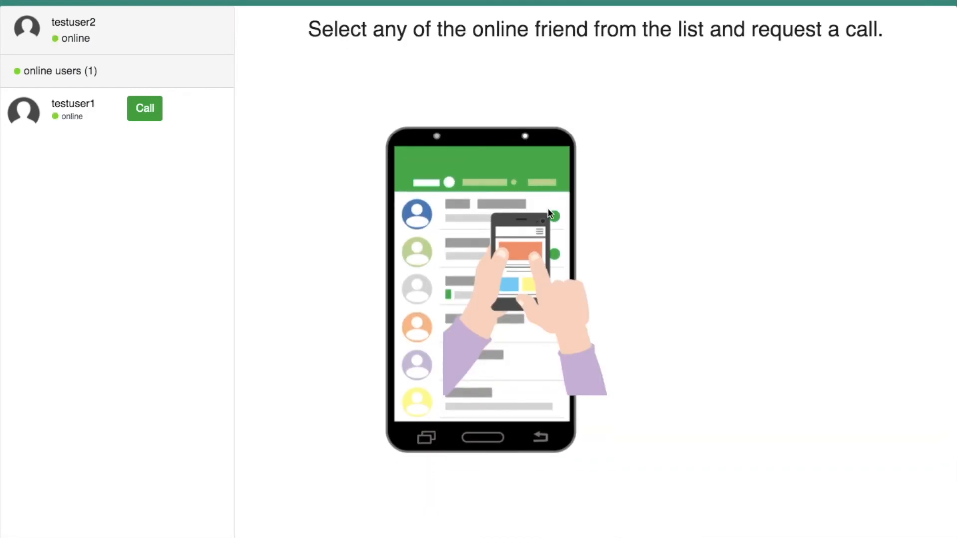